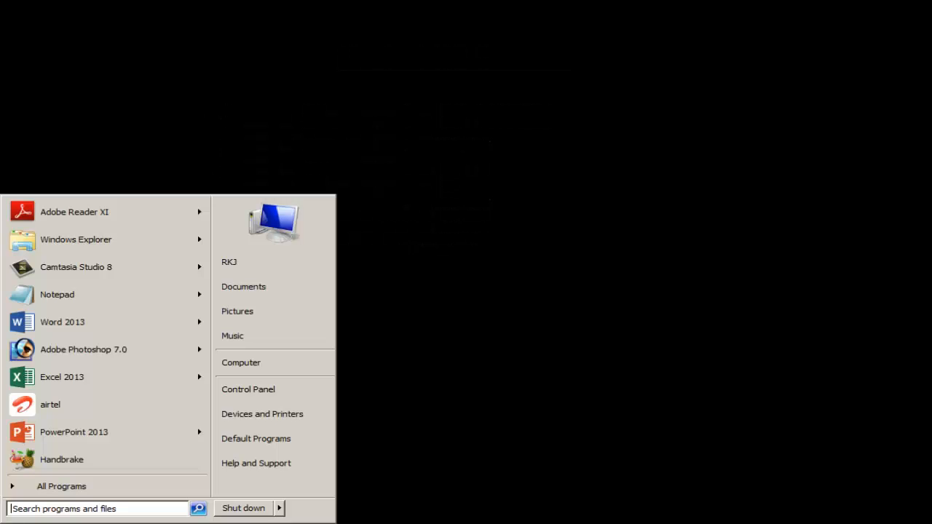
Show the contents of Local Disk (C:) in a file explorer window from the Start menu.
click(240, 362)
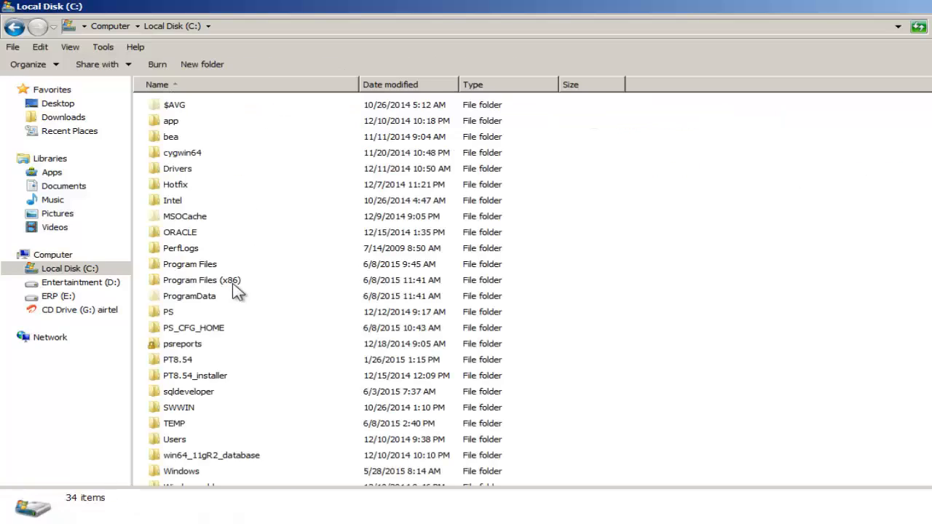
Navigate PT8.54 > bin > server > WINX86 and launch the psadmin administration tool.
double_click(178, 358)
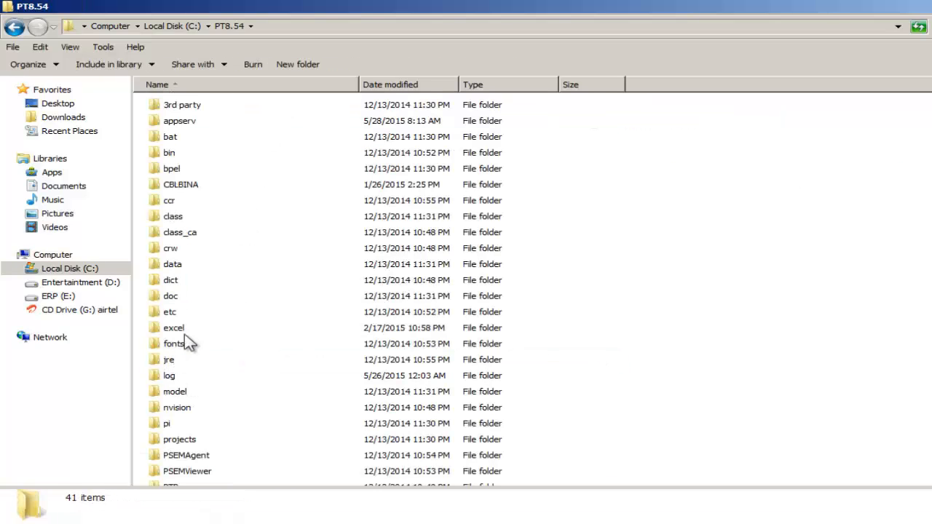
double_click(169, 153)
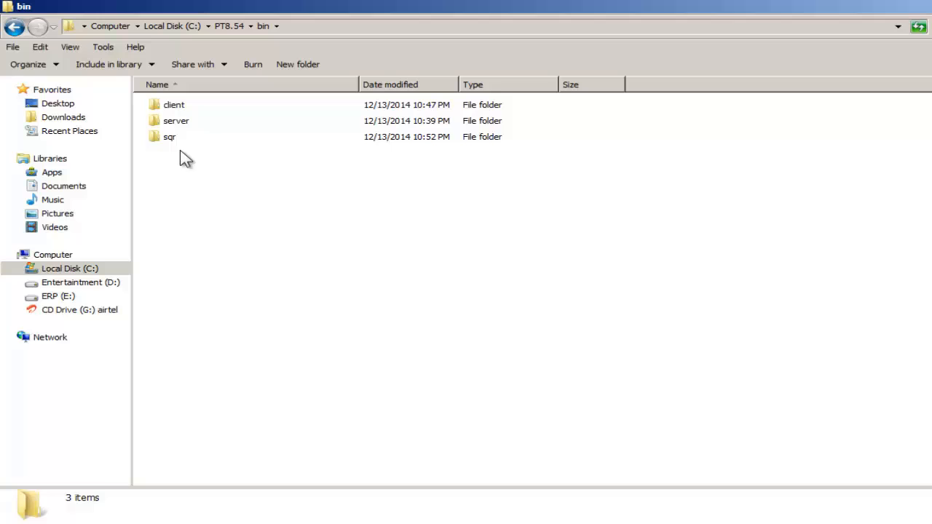
double_click(177, 120)
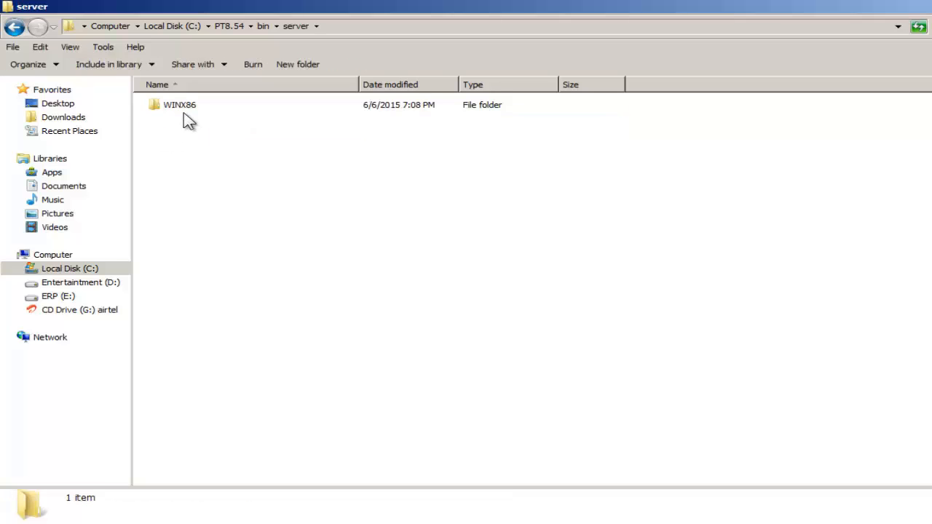
double_click(179, 105)
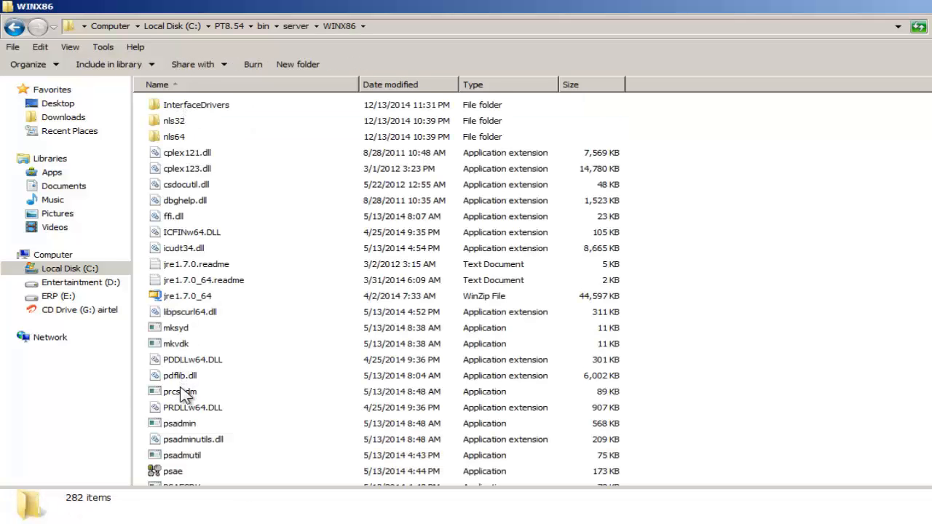
right_click(179, 423)
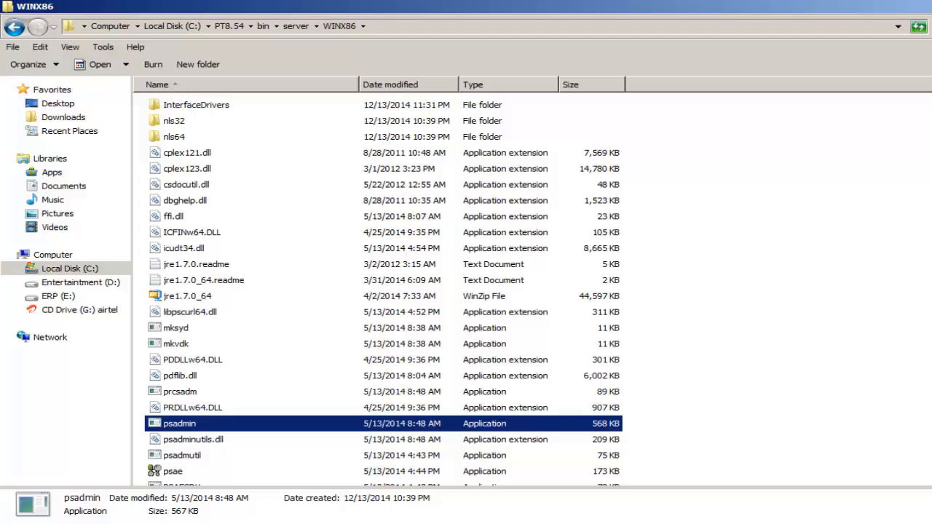
double_click(179, 423)
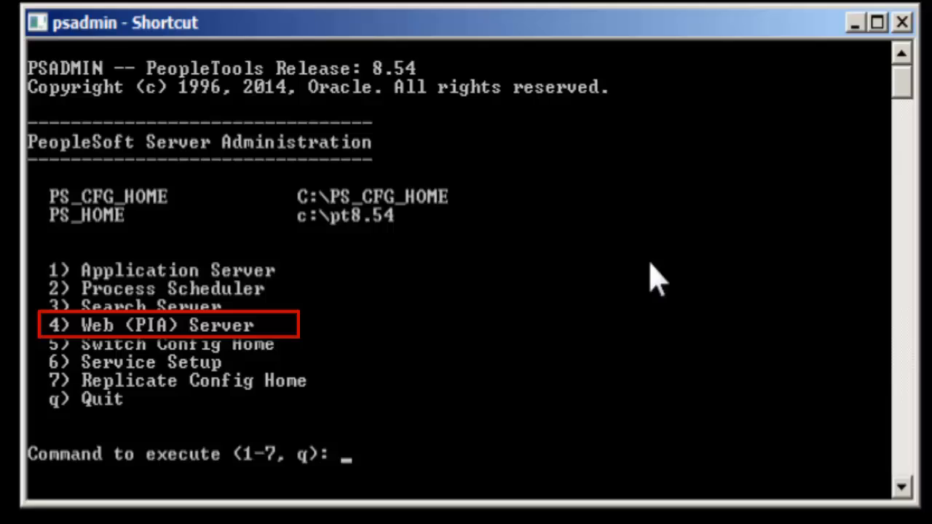
Boot the FSCM92 Web (PIA) Server domain until its status reads started, then return to the main menu.
text(4)
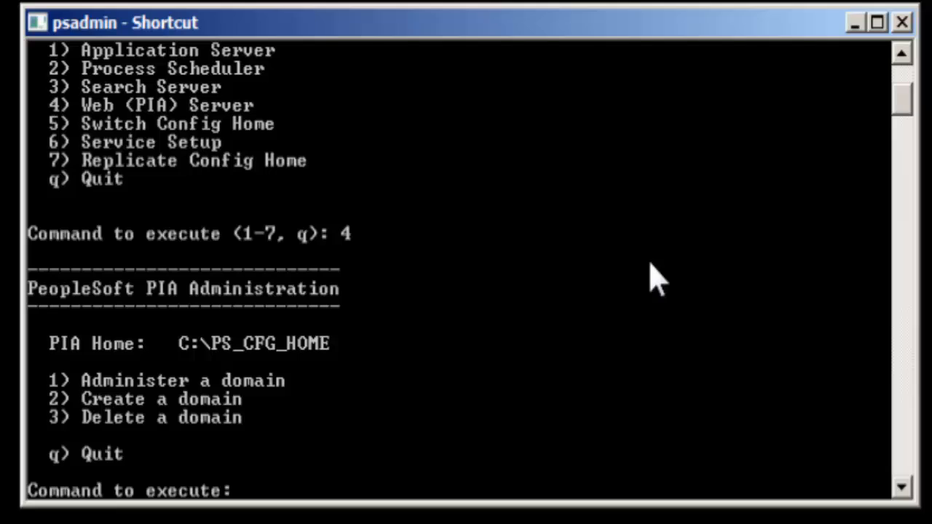
text(1)
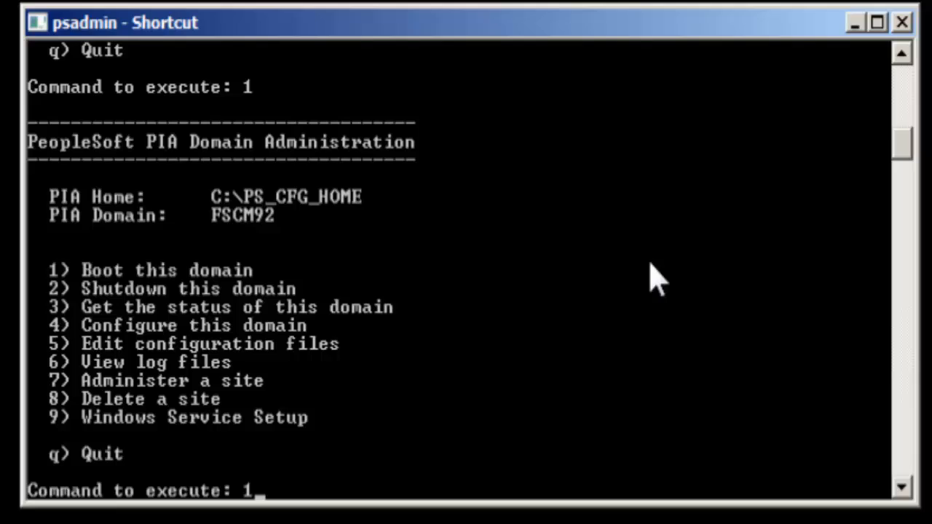
key(enter)
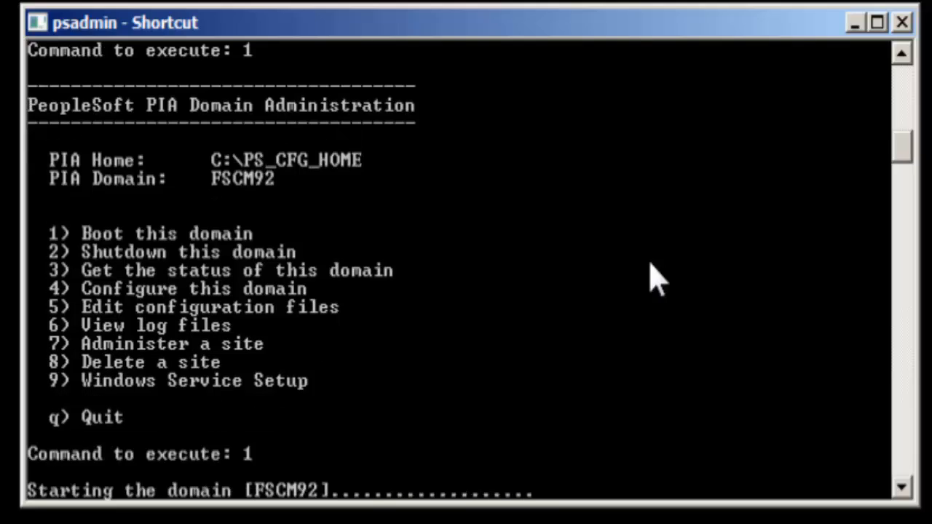
mouse_move(644, 294)
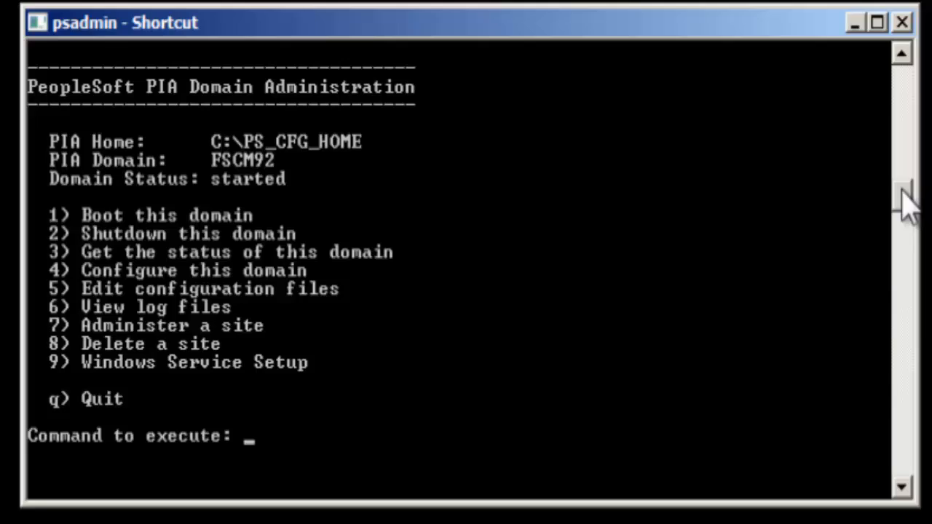
text(q)
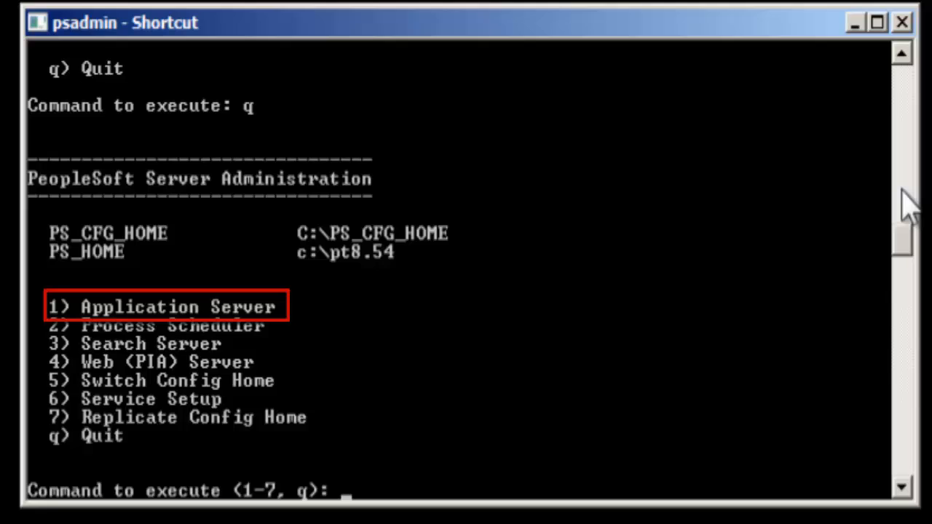
Serial-boot the FSCM92 Application Server domain so its server processes start.
text(1)
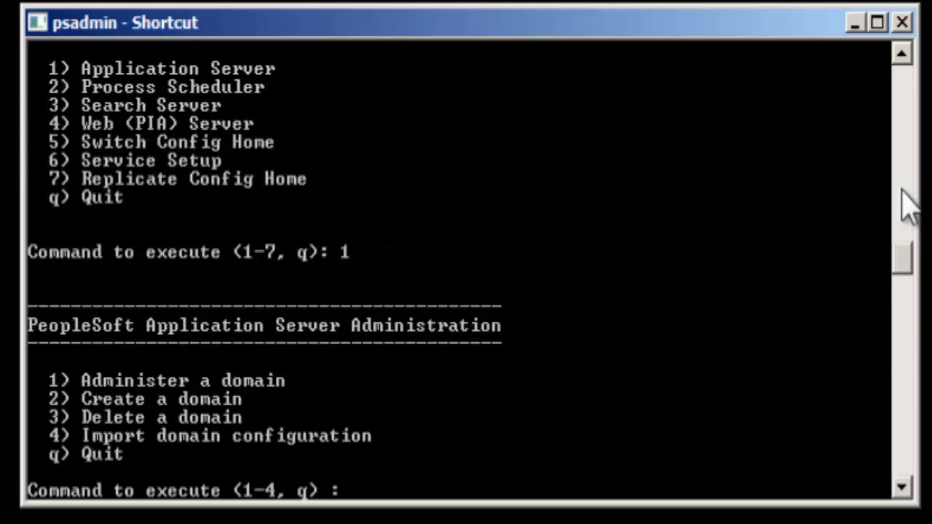
text(1-10, q) :)
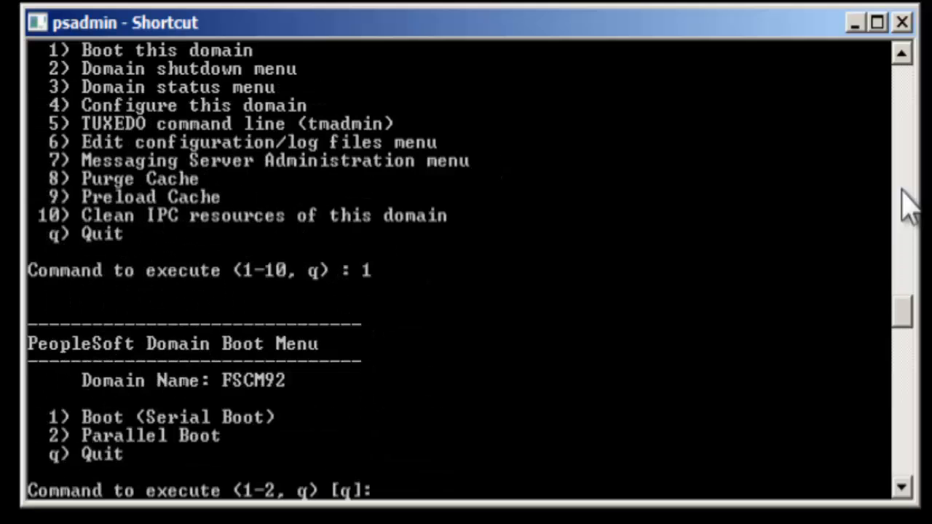
text(1)
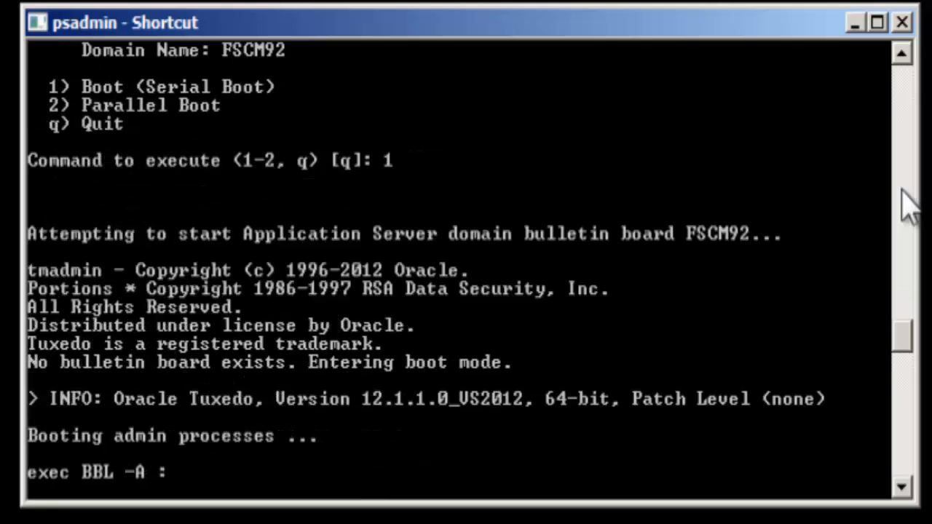
scroll(down, 3)
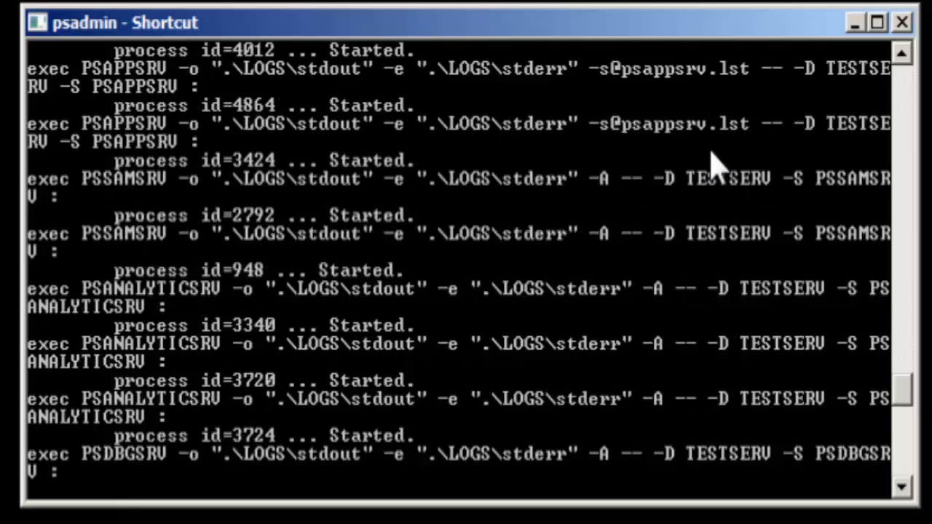
scroll(down, 3)
text(q)
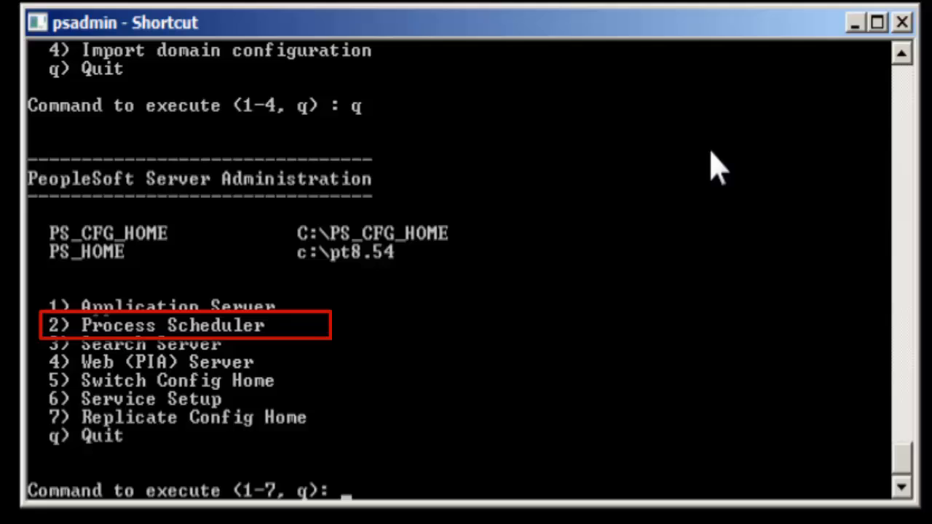
Boot the FSCM92 Process Scheduler domain from the Process Scheduler administration menu.
text(2)
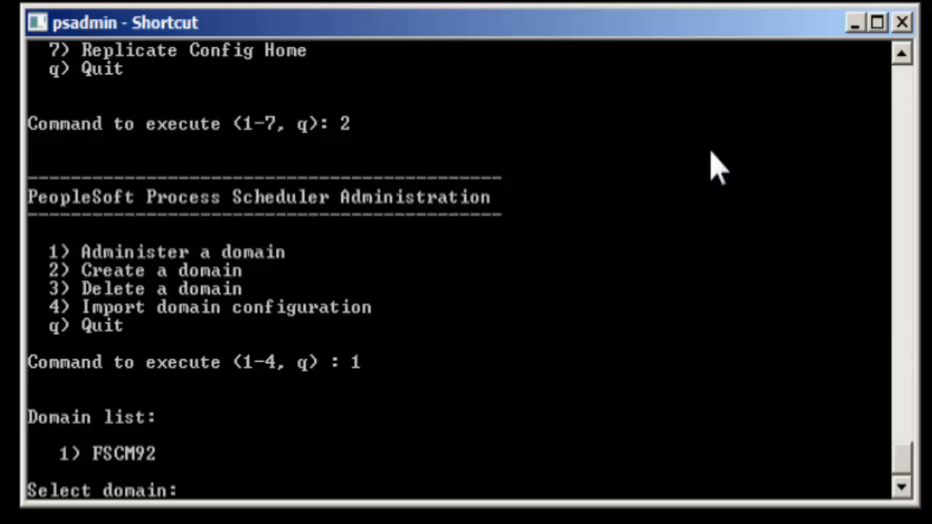
text(1)
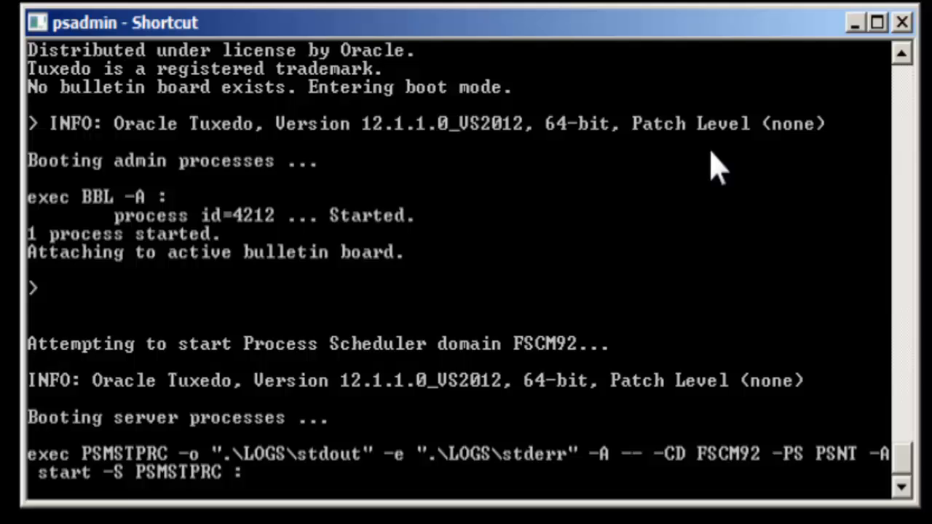
scroll(down, 3)
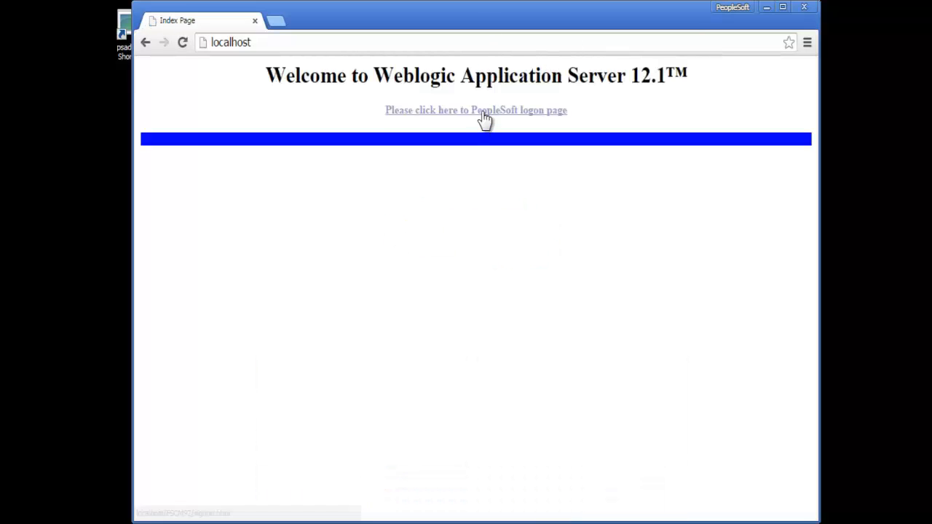
Sign in as VP1 from the PeopleSoft logon page and reach the Employee Portal home page.
click(475, 111)
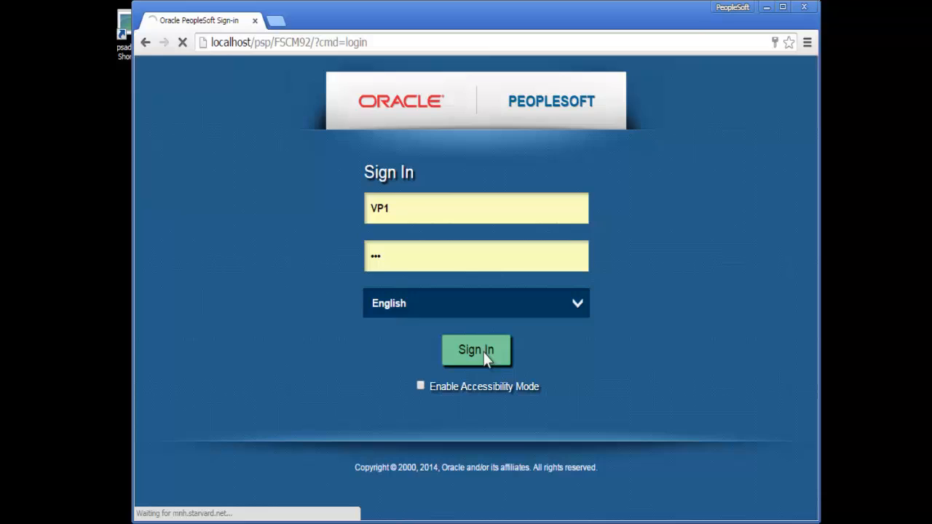
click(475, 349)
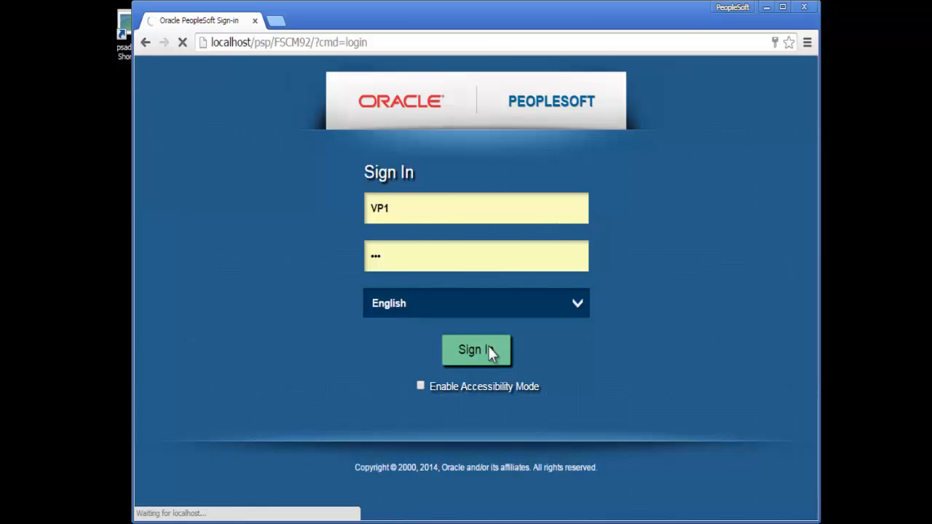
click(474, 350)
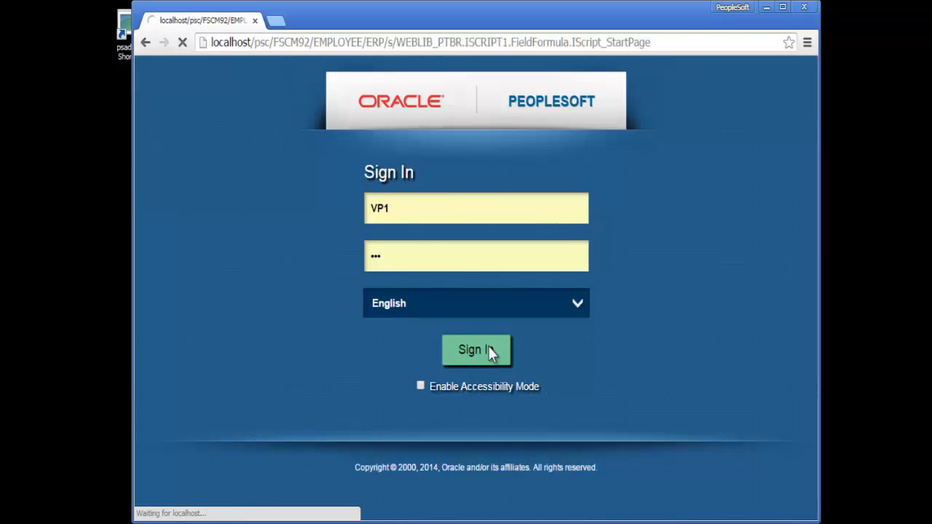
click(476, 350)
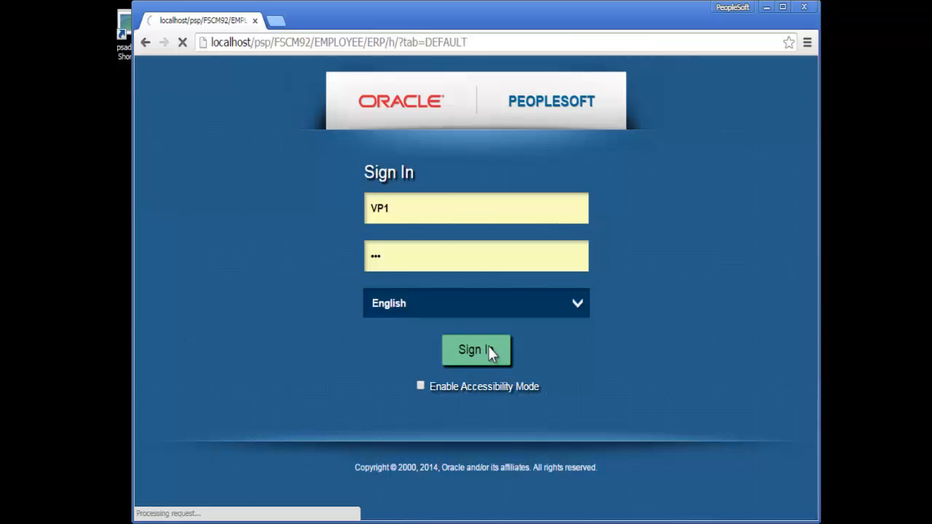
click(476, 349)
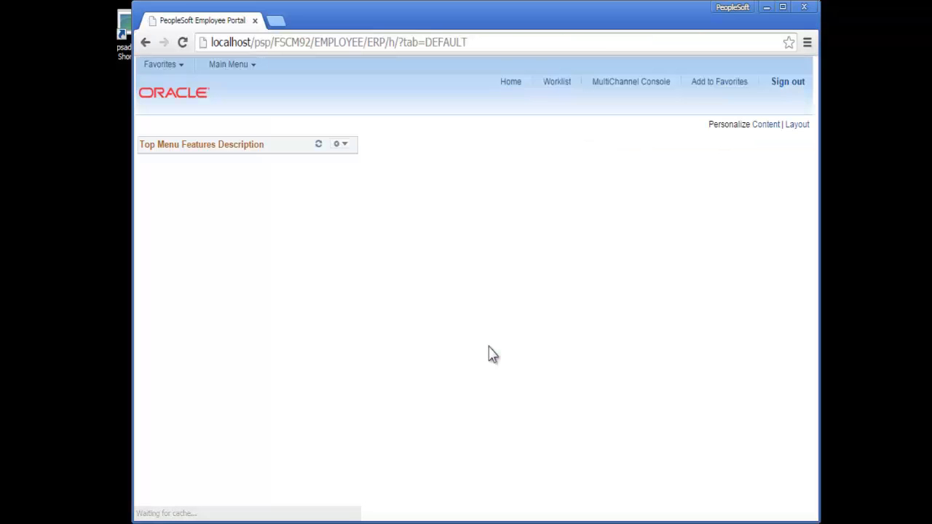